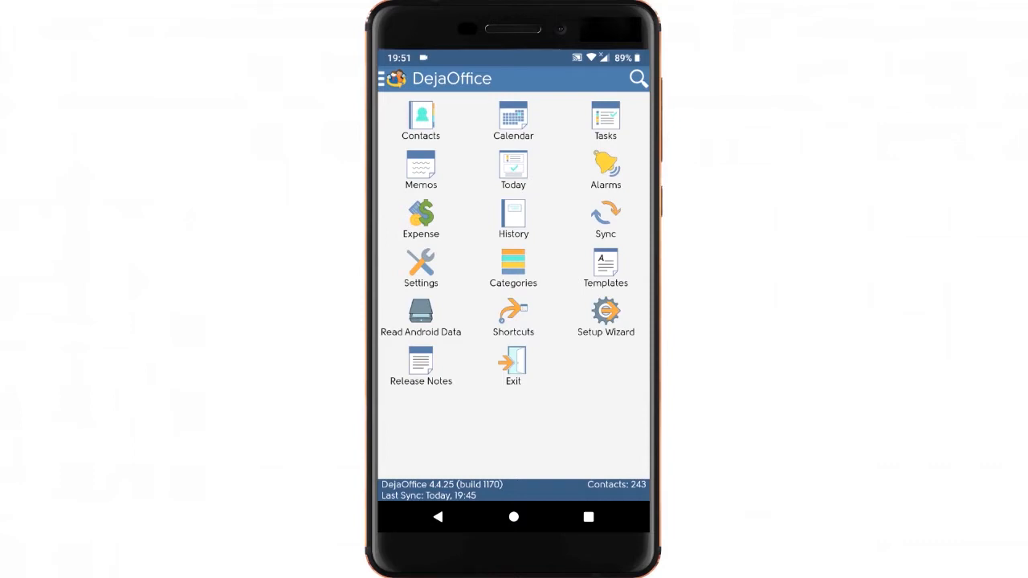
Start the DejaOffice Setup Wizard, keeping Full Featured CRM mode and DejaOffice style
left_click(605, 313)
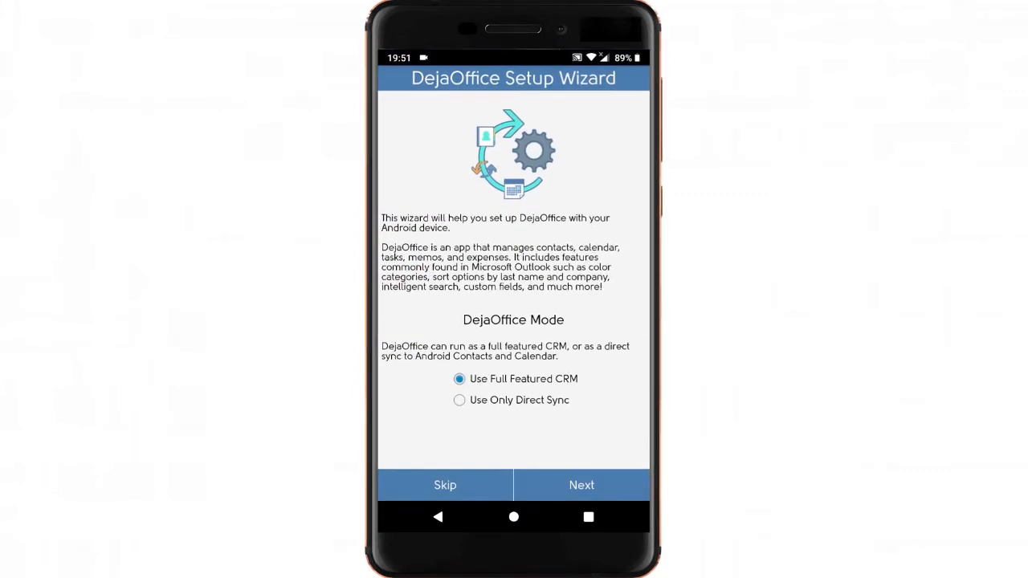
left_click(582, 485)
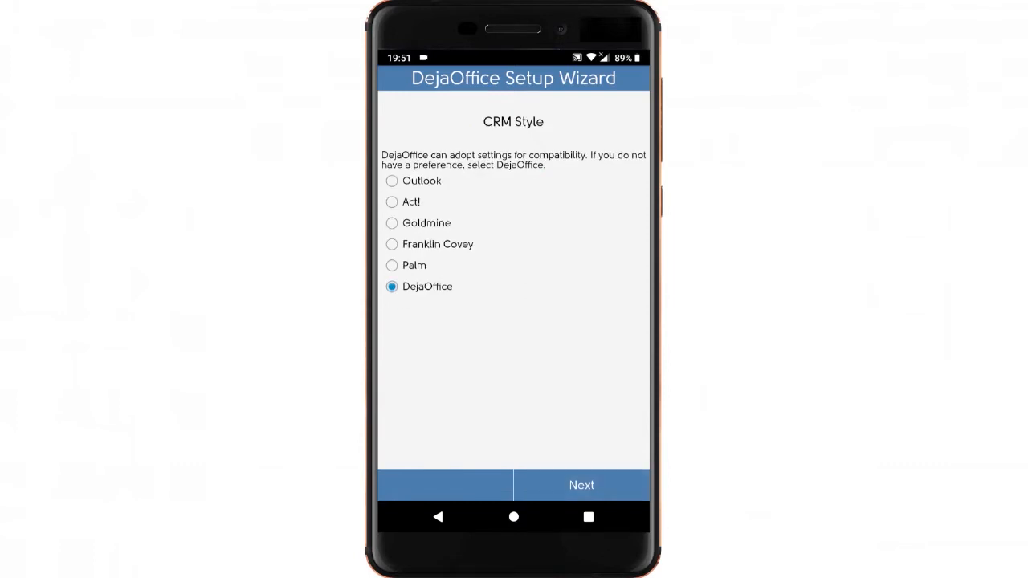
left_click(582, 484)
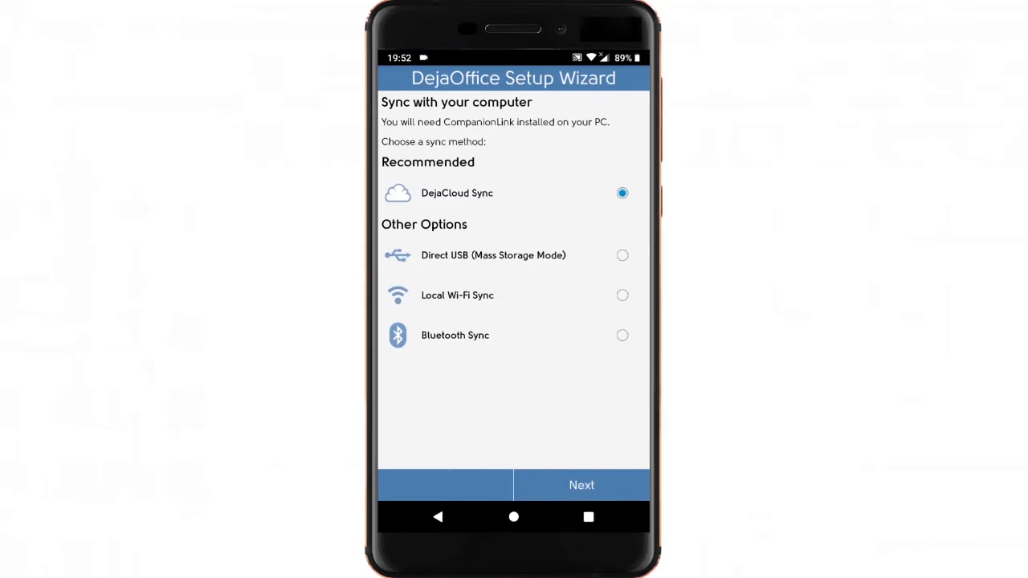
Log in to DejaCloud Sync, skip contact and calendar imports, and finish the wizard
left_click(581, 485)
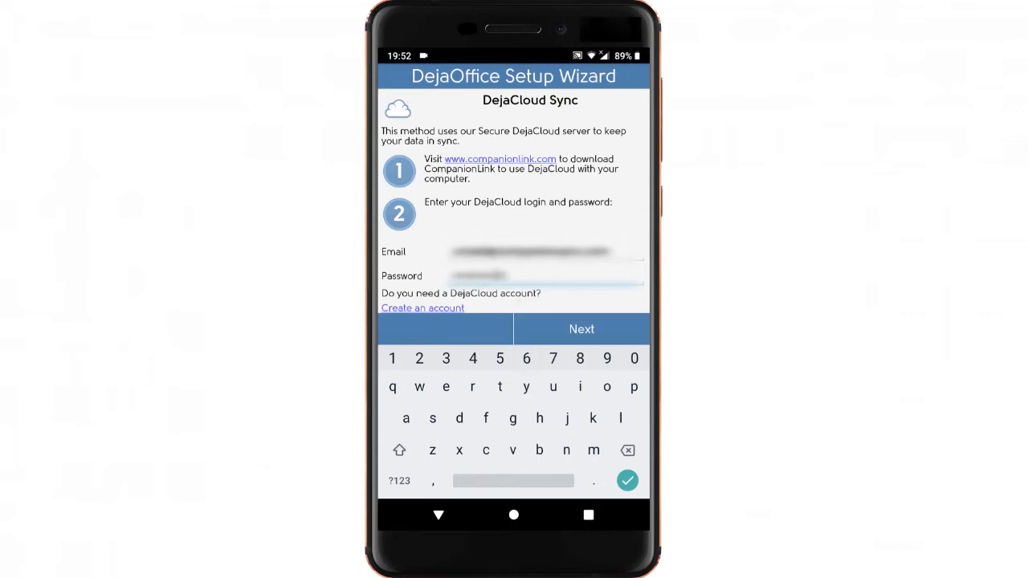
left_click(580, 329)
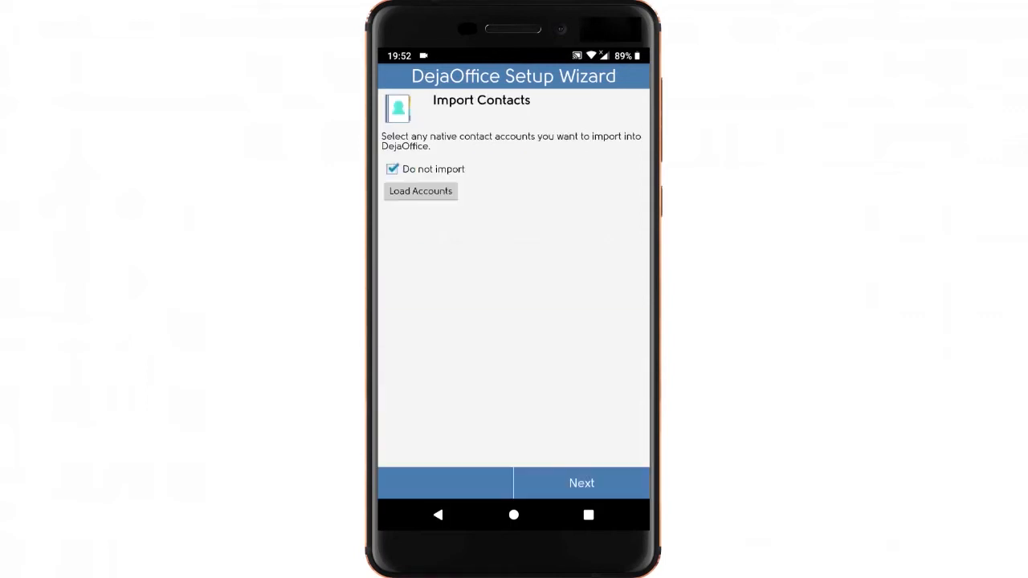
left_click(581, 483)
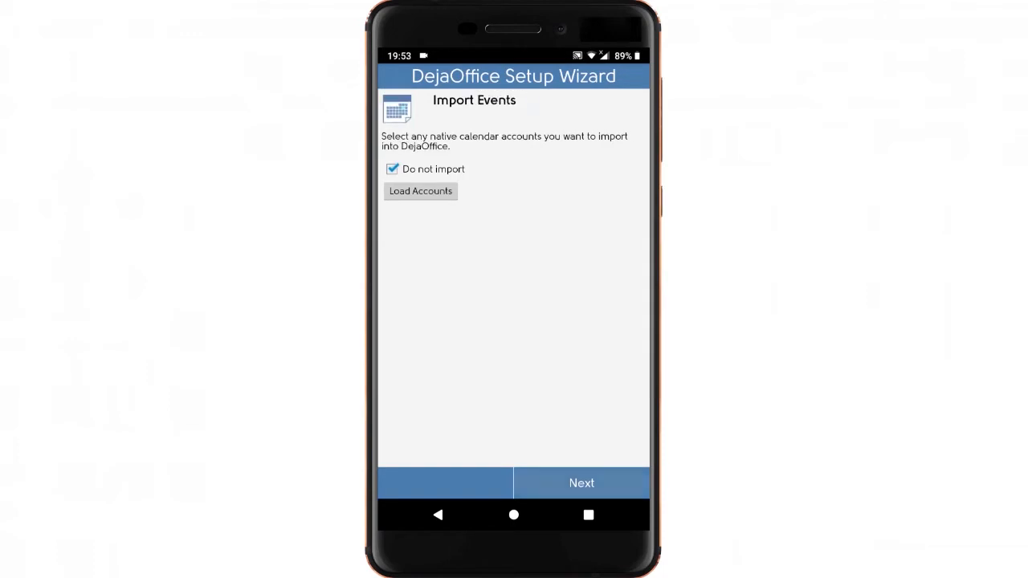
left_click(581, 483)
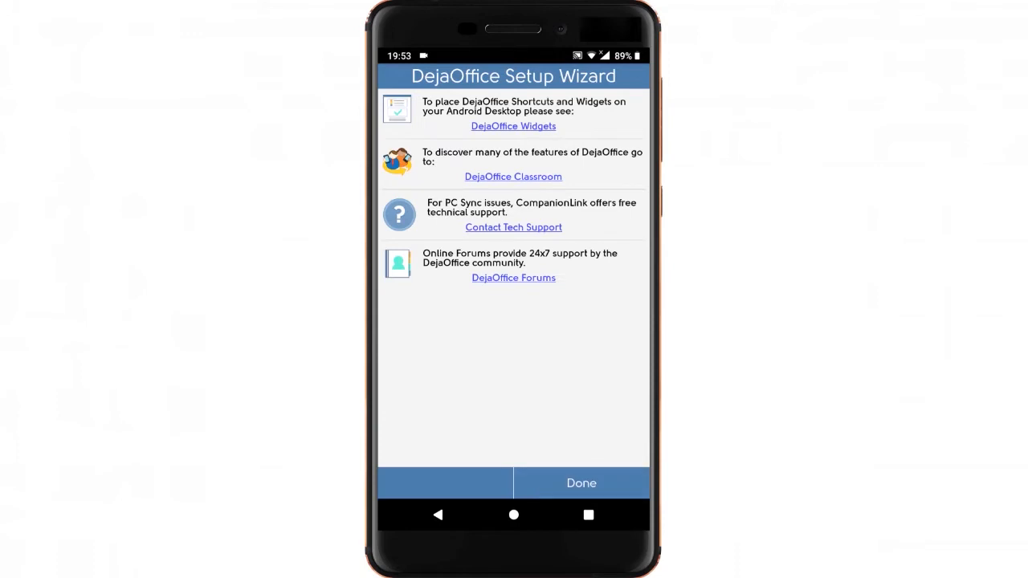
left_click(581, 483)
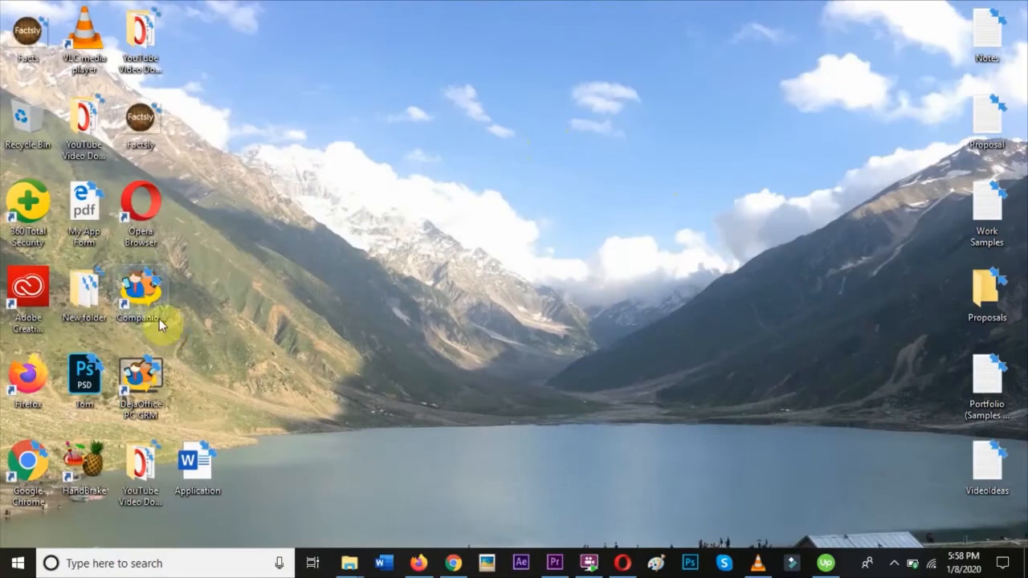
Launch CompanionLink and set the sync method to Sync via DejaCloud (Recommended)
double_click(141, 293)
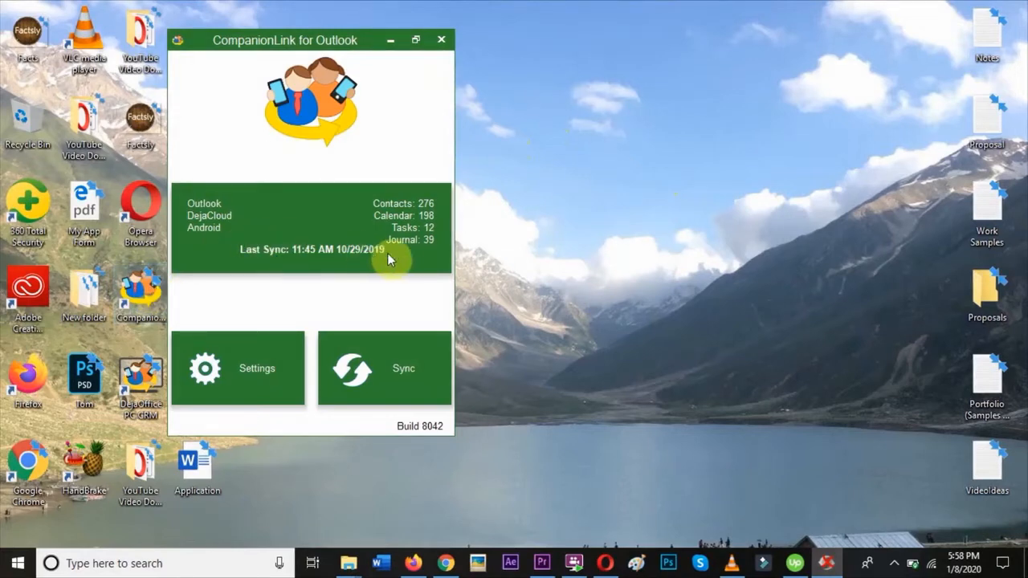
mouse_move(224, 326)
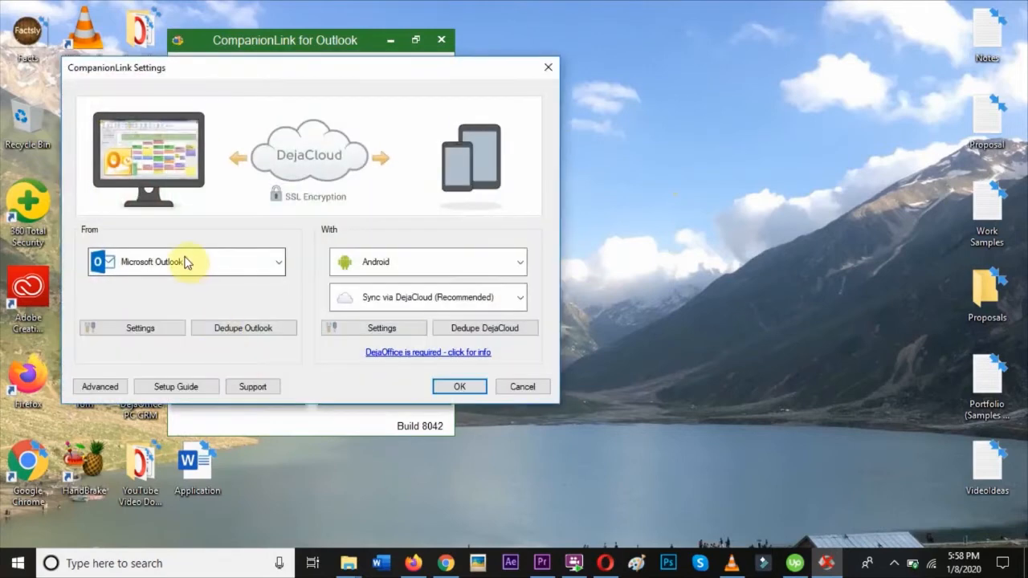
mouse_move(402, 262)
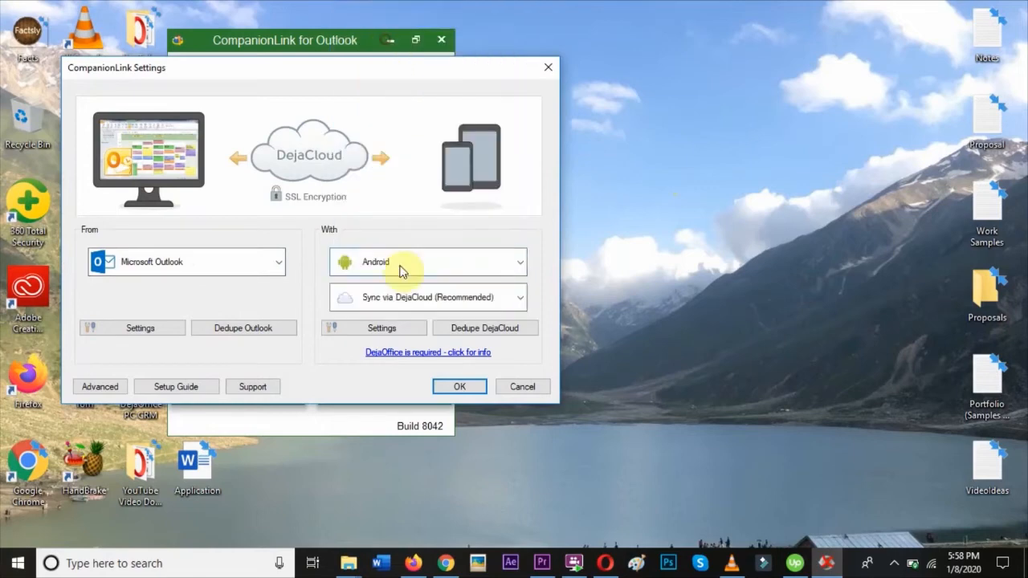
left_click(427, 297)
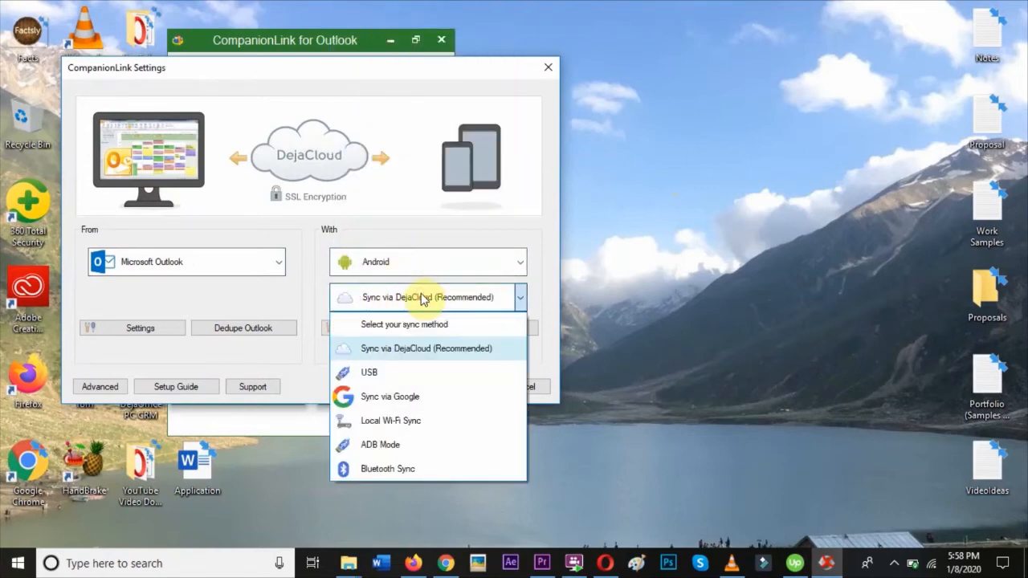
left_click(426, 348)
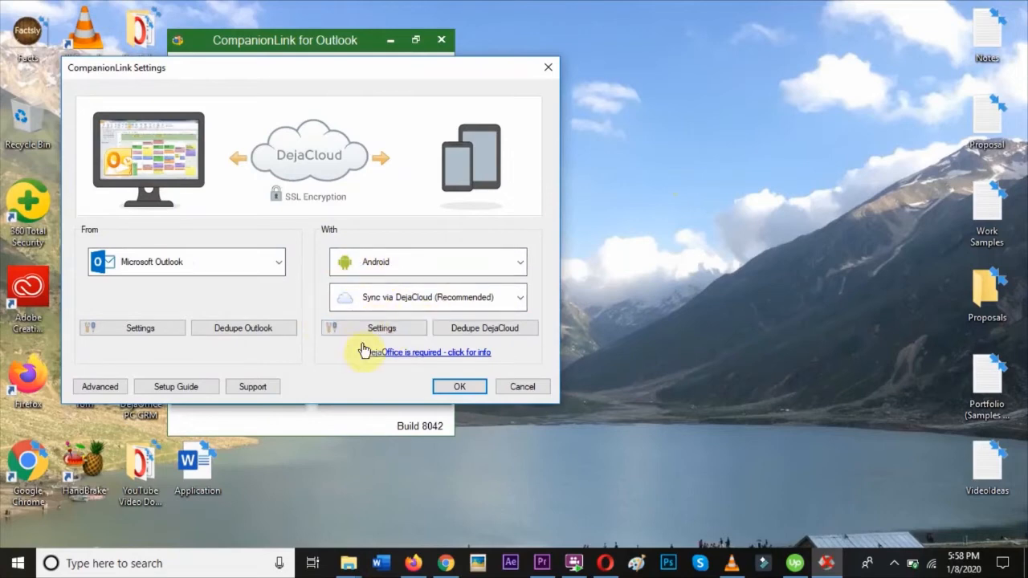
Enter the DejaCloud email and password in the Android settings and confirm with OK
left_click(374, 327)
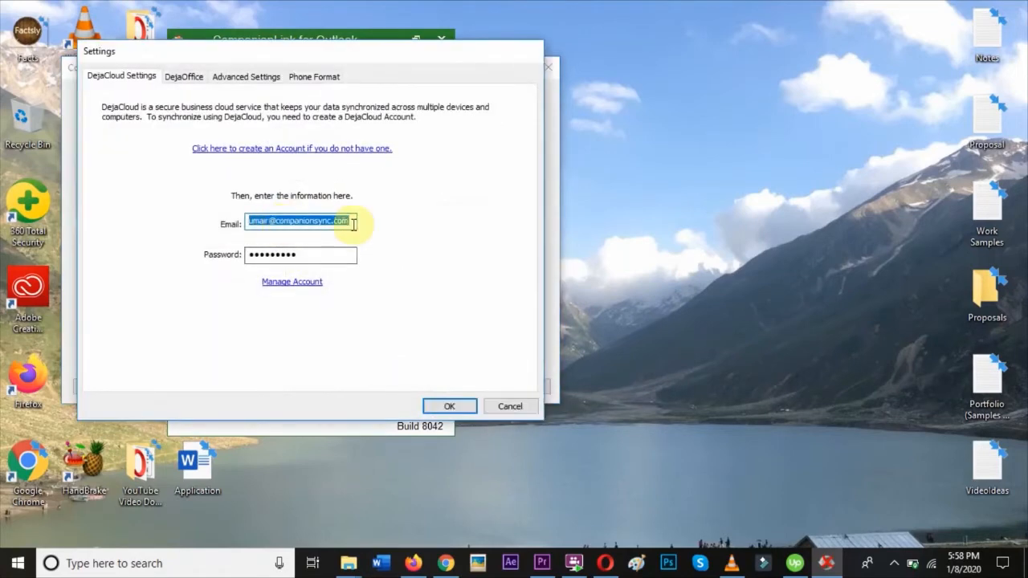
mouse_move(383, 261)
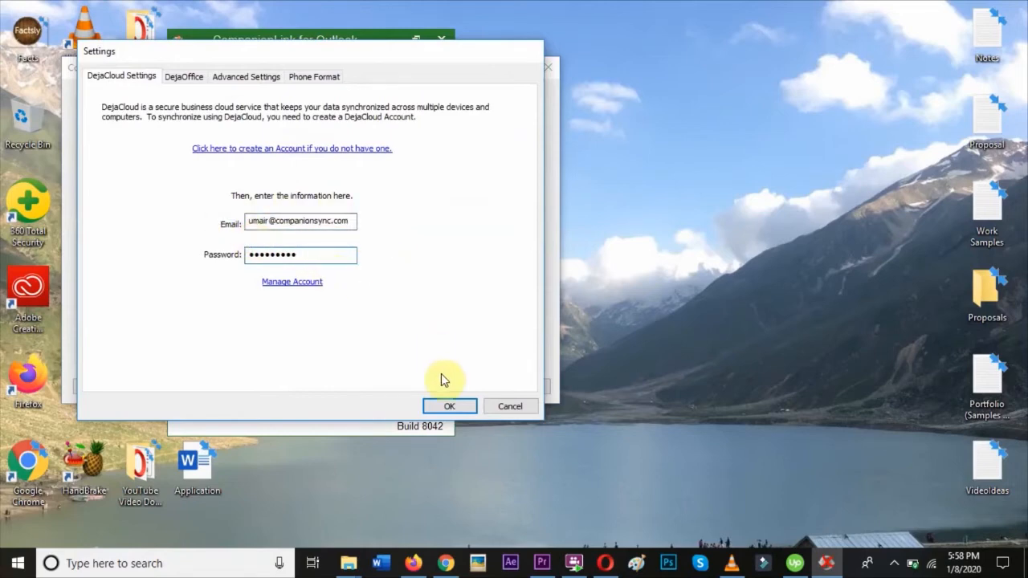
left_click(449, 405)
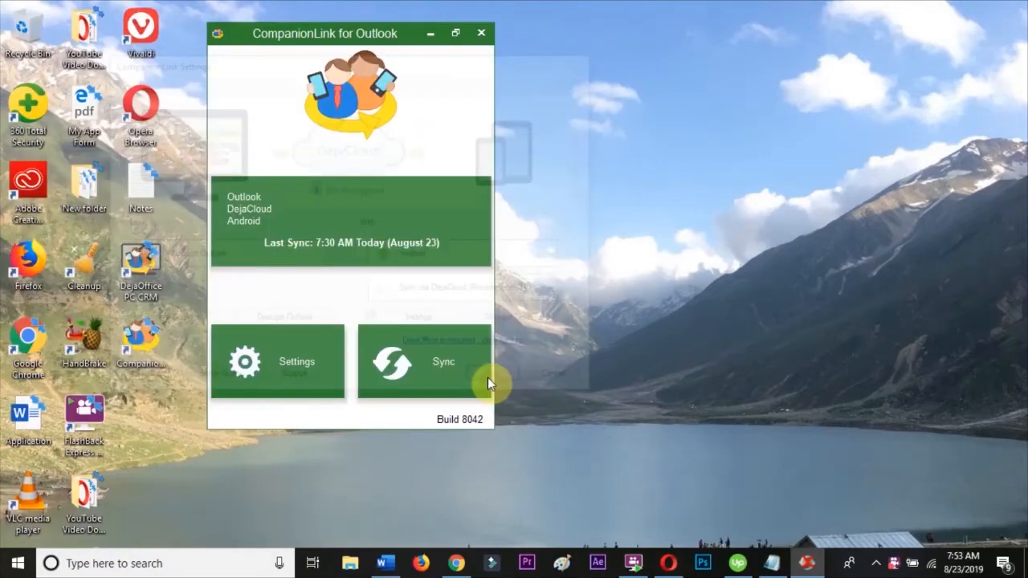
Run a confirmed DejaCloud sync syncing 273 contacts, 80 calendar items, 23 tasks, 35 journal entries
left_click(424, 361)
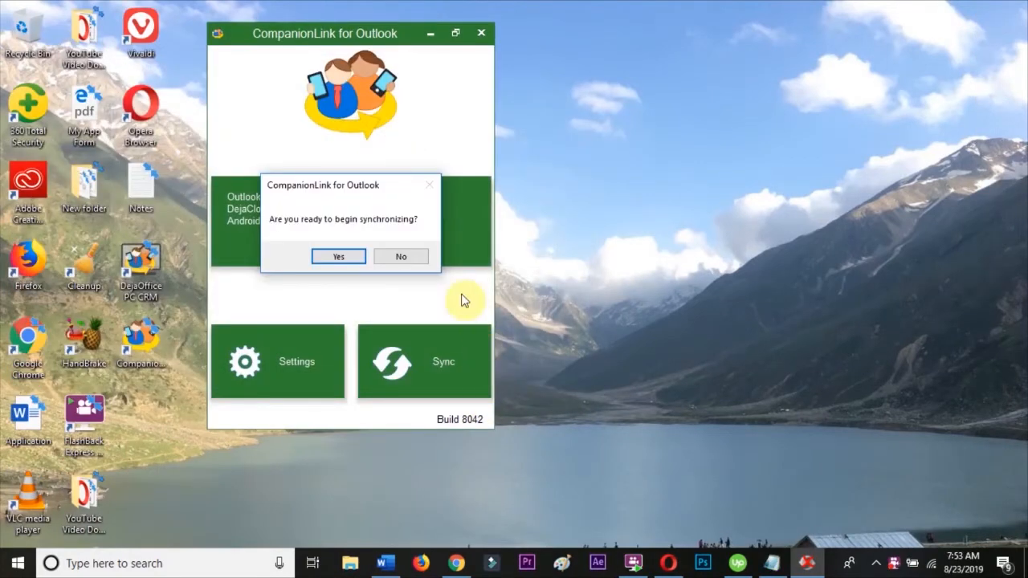
left_click(338, 256)
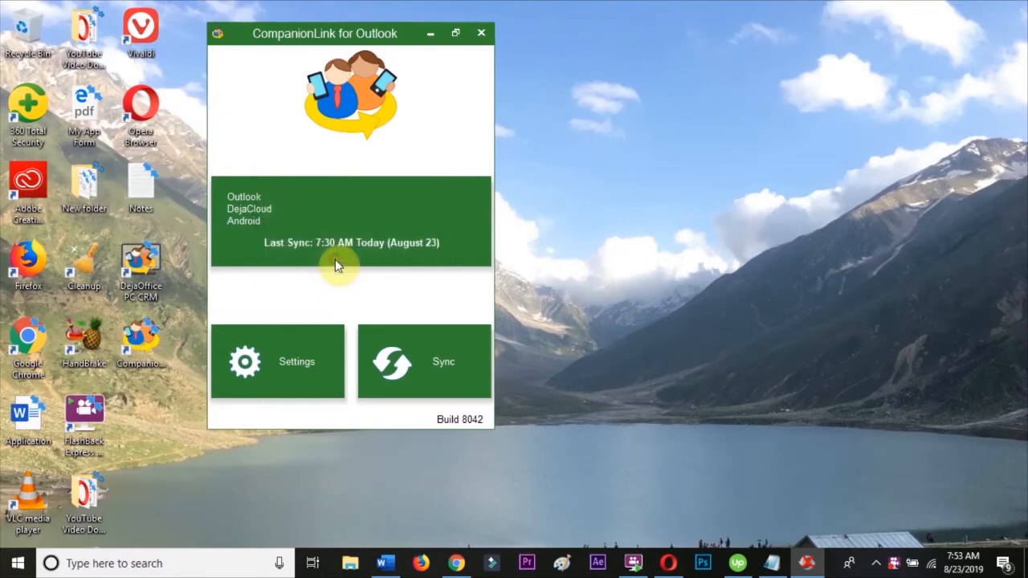
left_click(424, 361)
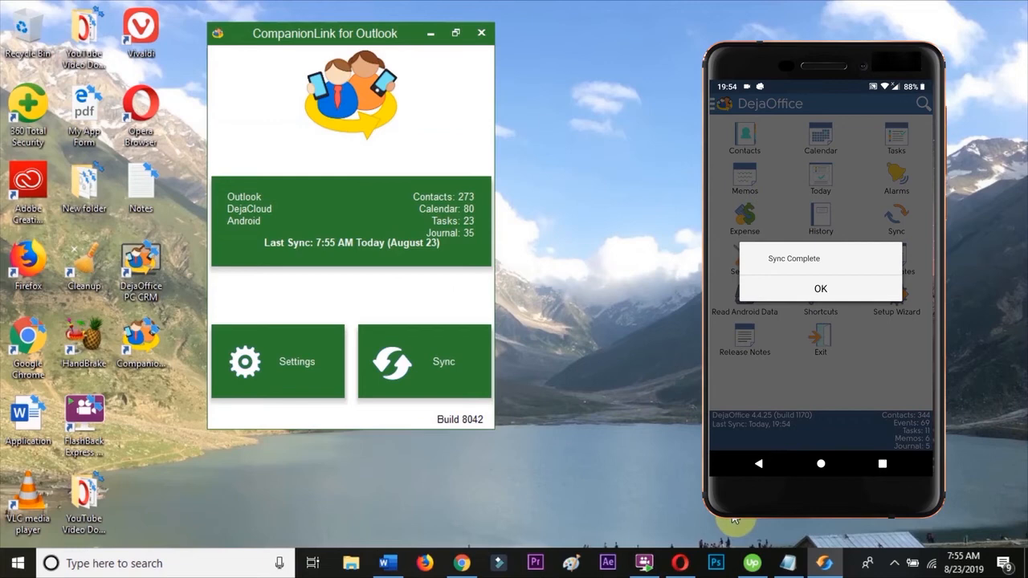
mouse_move(574, 338)
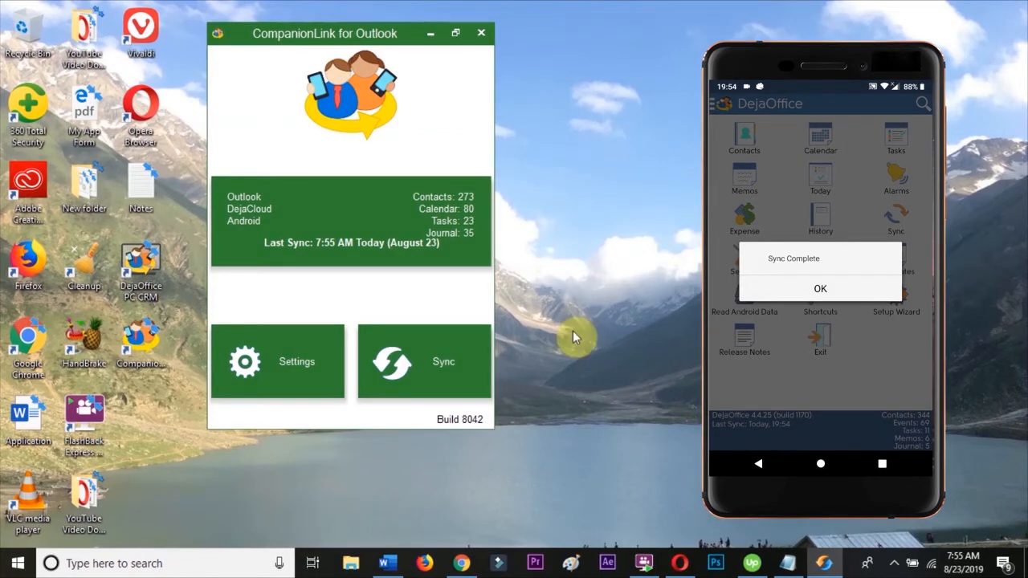
mouse_move(477, 283)
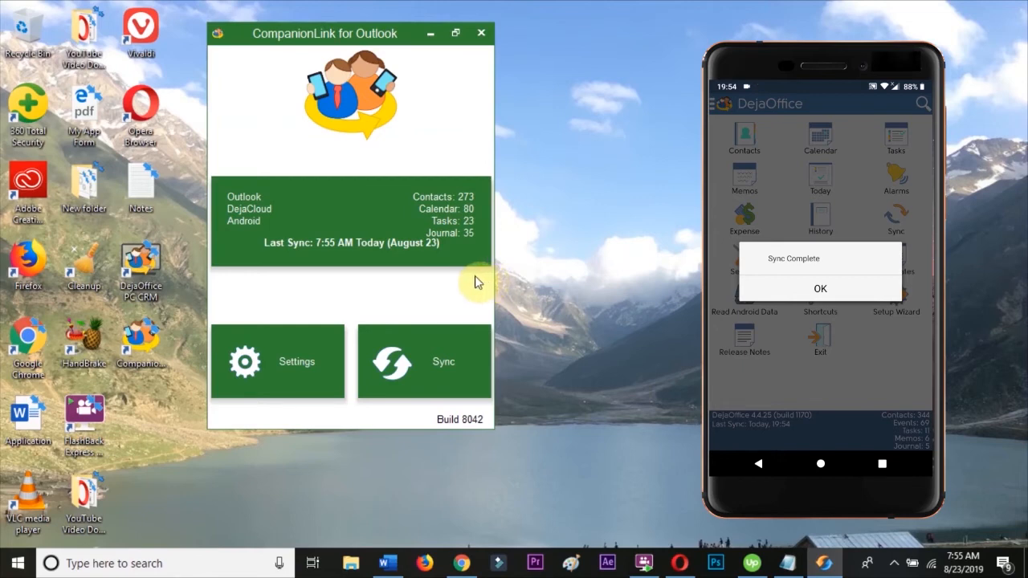
left_click(820, 288)
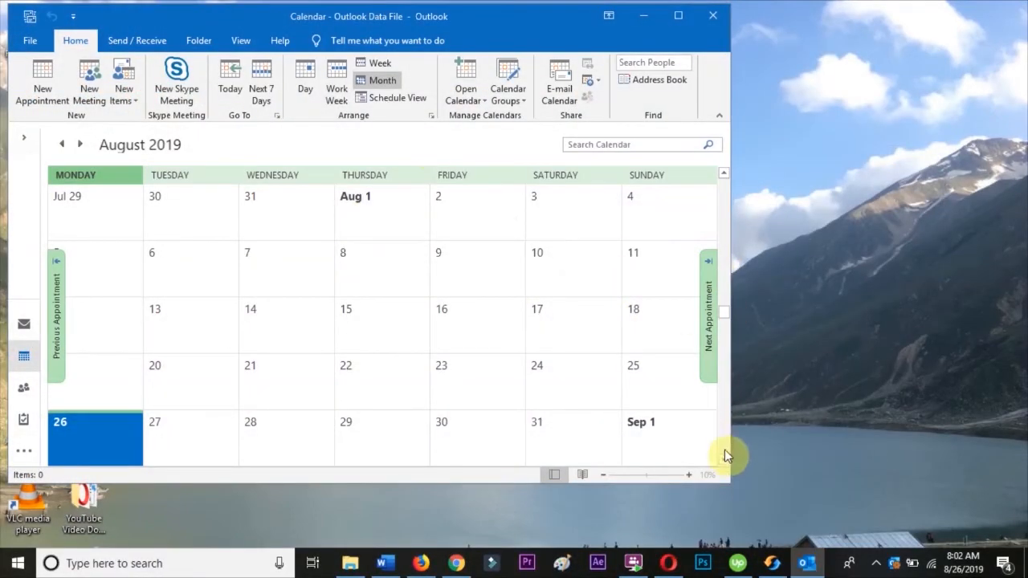
mouse_move(484, 412)
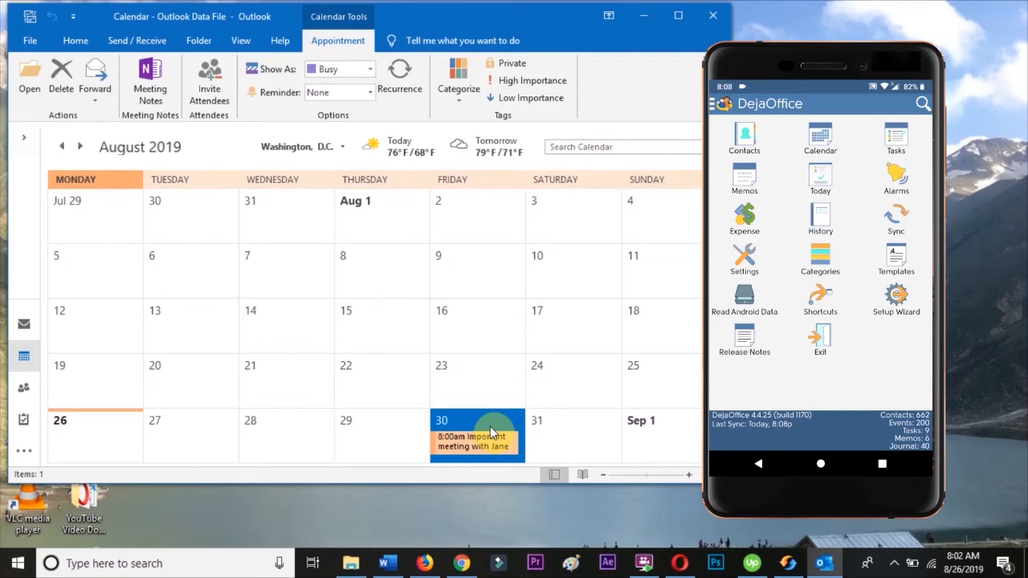
Open DejaOffice's calendar on the phone to find the August 30 meeting with Jane
left_click(819, 136)
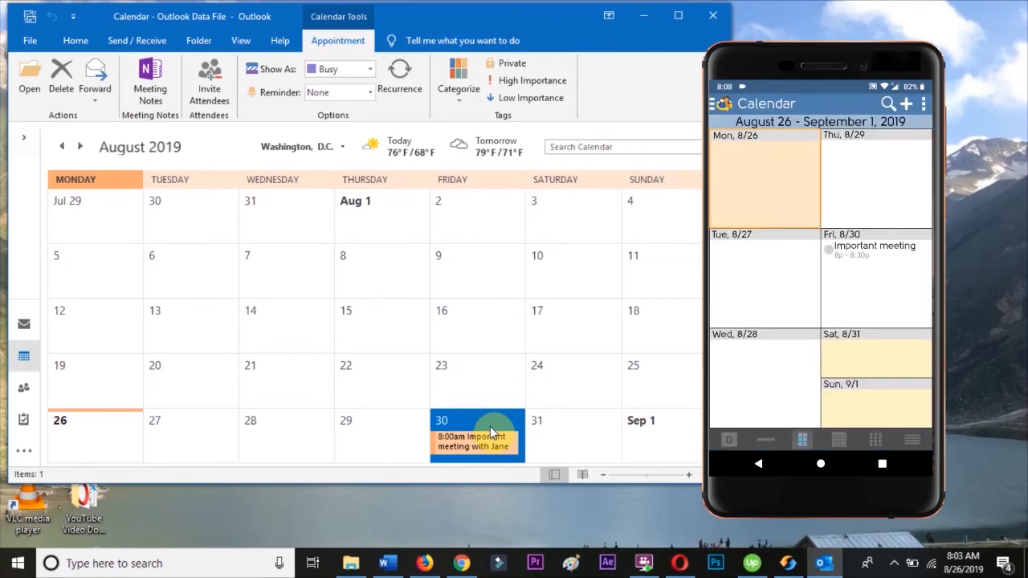